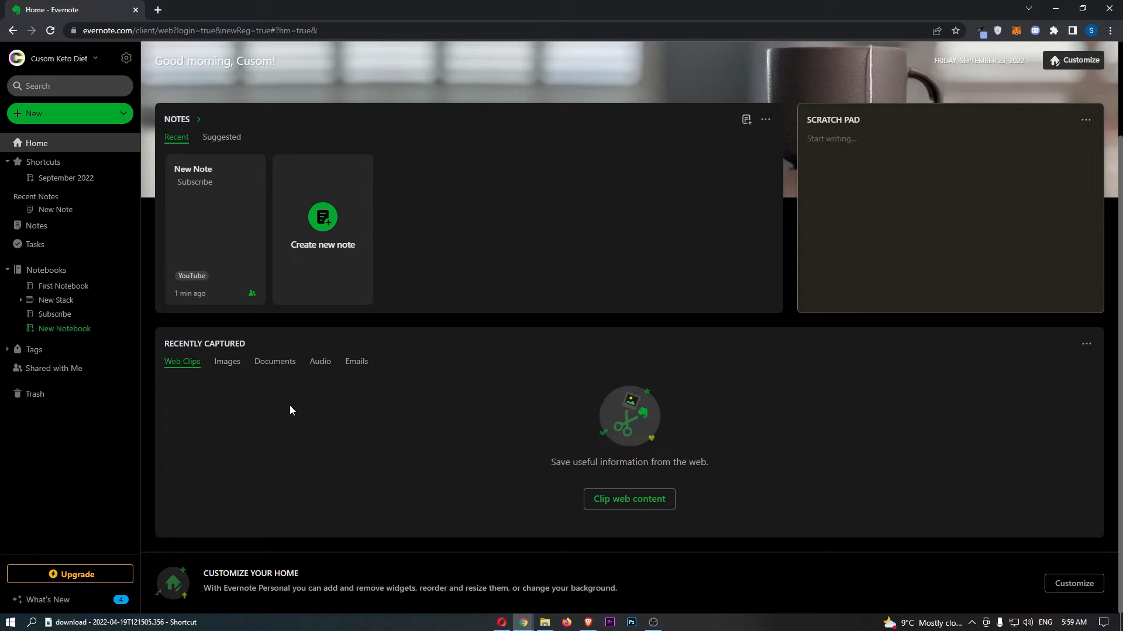
{"action": "mouse_move", "coordinate": [64, 233]}
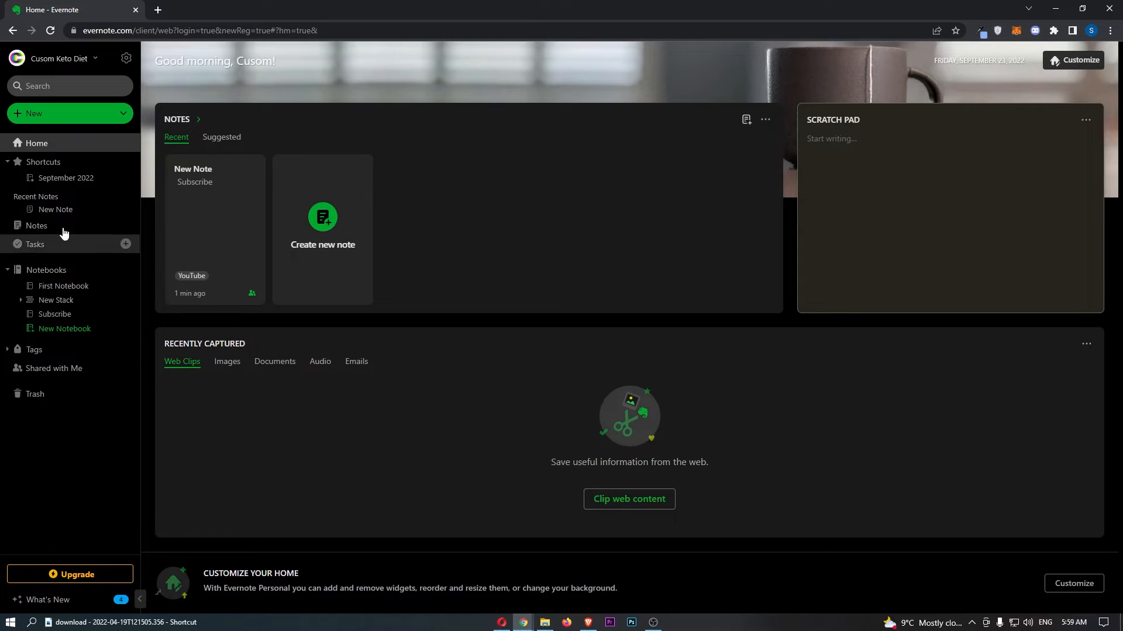
{"action": "mouse_move", "coordinate": [213, 393]}
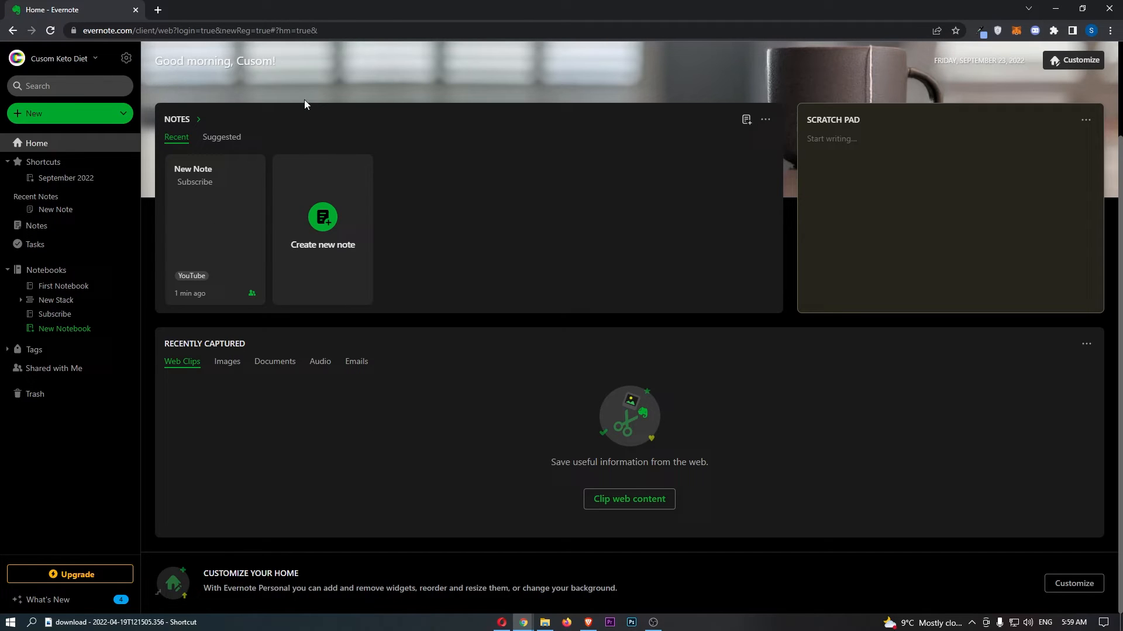
{"action": "mouse_move", "coordinate": [566, 268]}
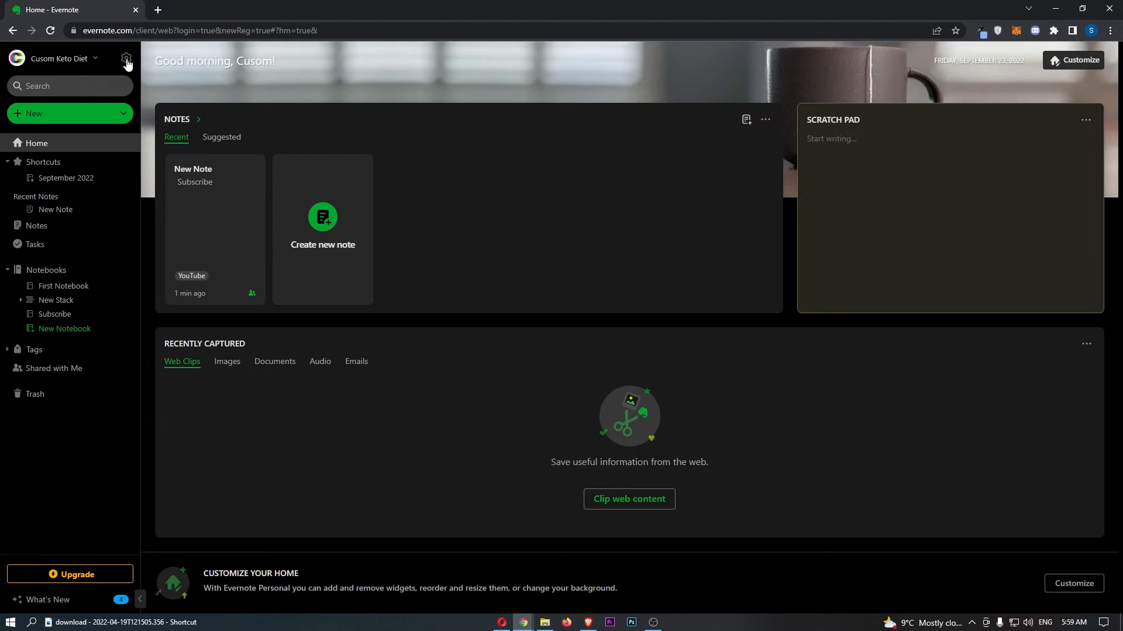
{"action": "mouse_move", "coordinate": [126, 59]}
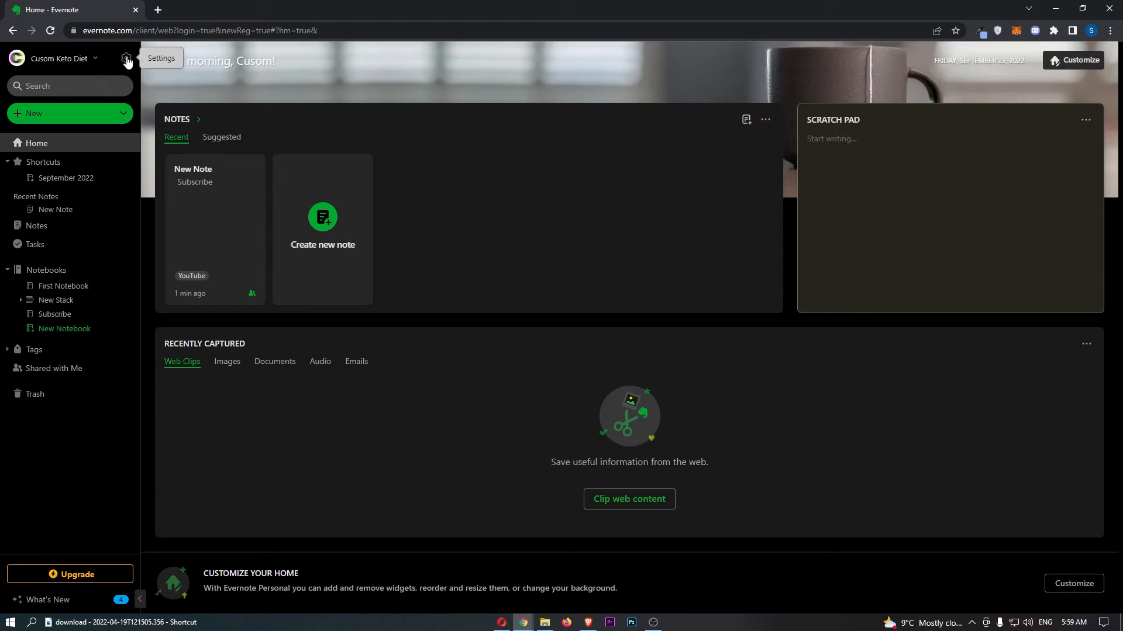
{"action": "mouse_move", "coordinate": [125, 49]}
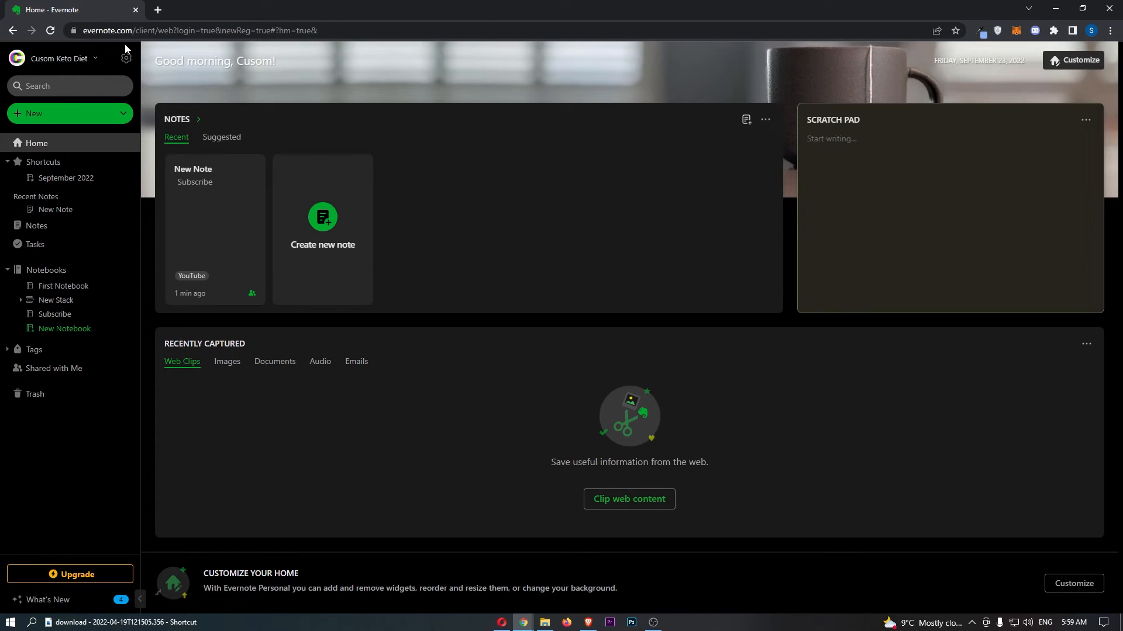
Open Evernote's Settings window from the gear beside the account name.
{"action": "left_click", "coordinate": [126, 58]}
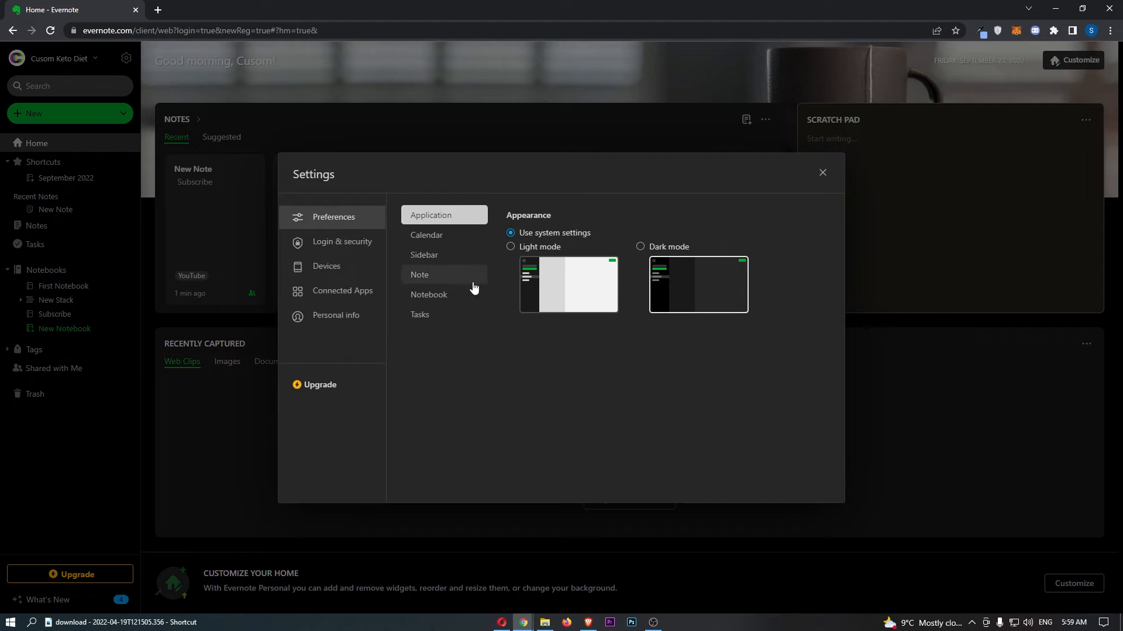
{"action": "mouse_move", "coordinate": [304, 168]}
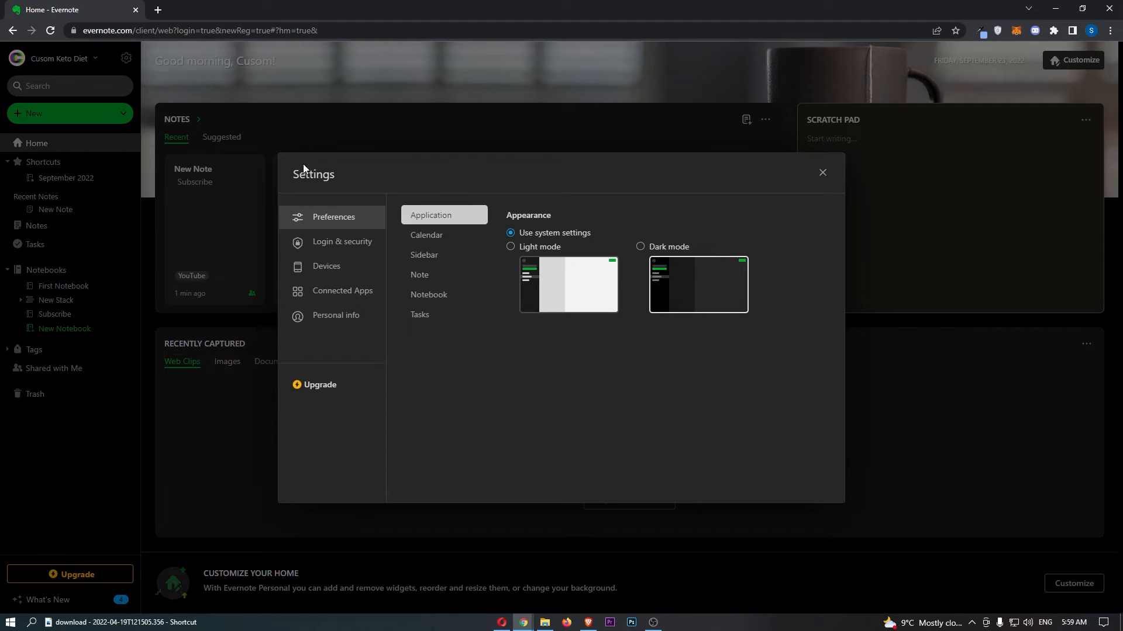
{"action": "mouse_move", "coordinate": [423, 259]}
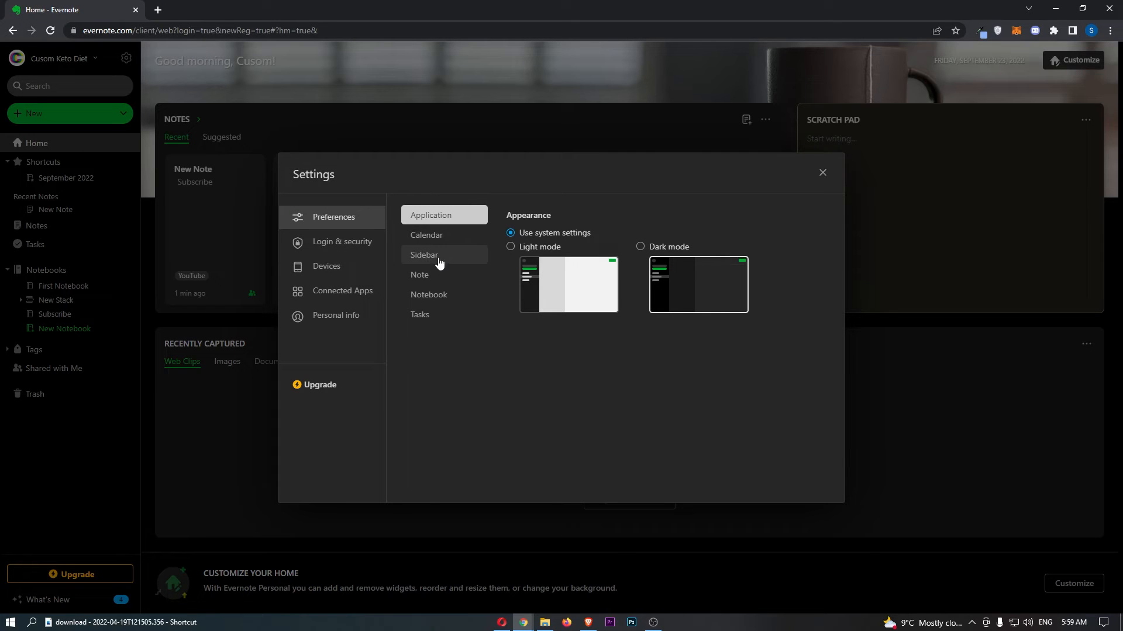
In Sidebar preferences, turn off recent notes and shortcuts and turn on note counts.
{"action": "left_click", "coordinate": [424, 255]}
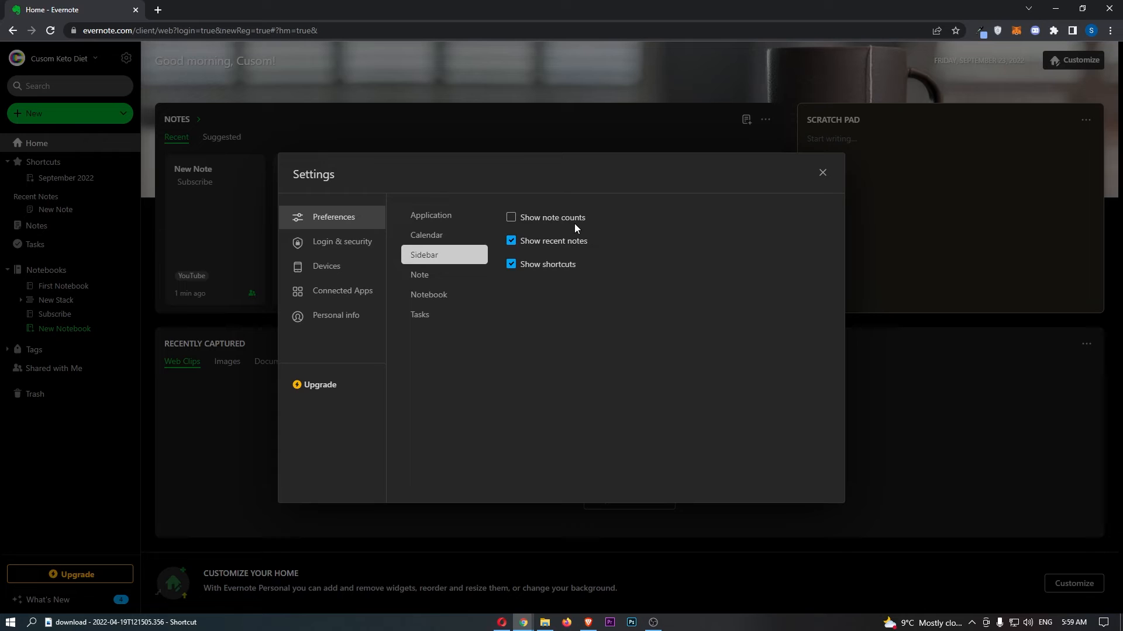
{"action": "mouse_move", "coordinate": [528, 248]}
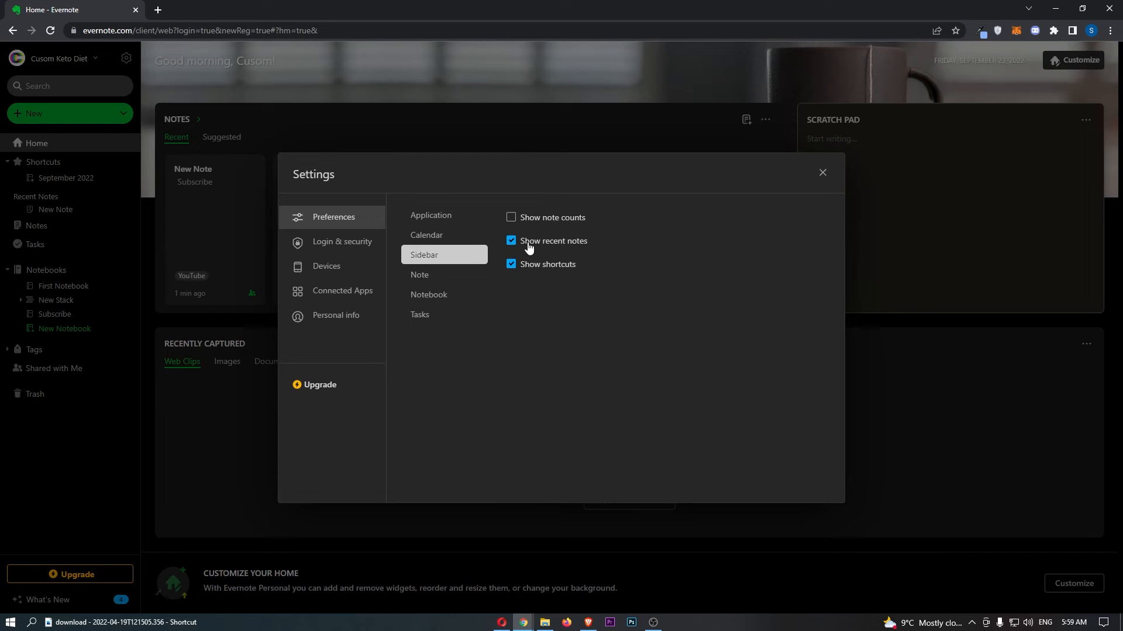
{"action": "mouse_move", "coordinate": [66, 191]}
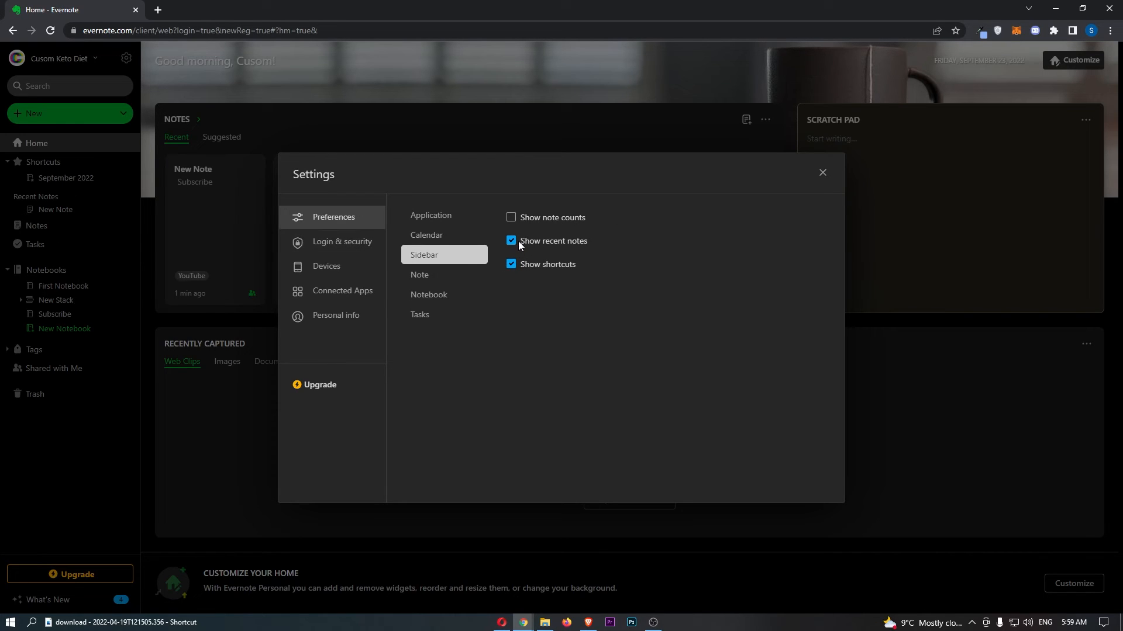
{"action": "left_click", "coordinate": [511, 241]}
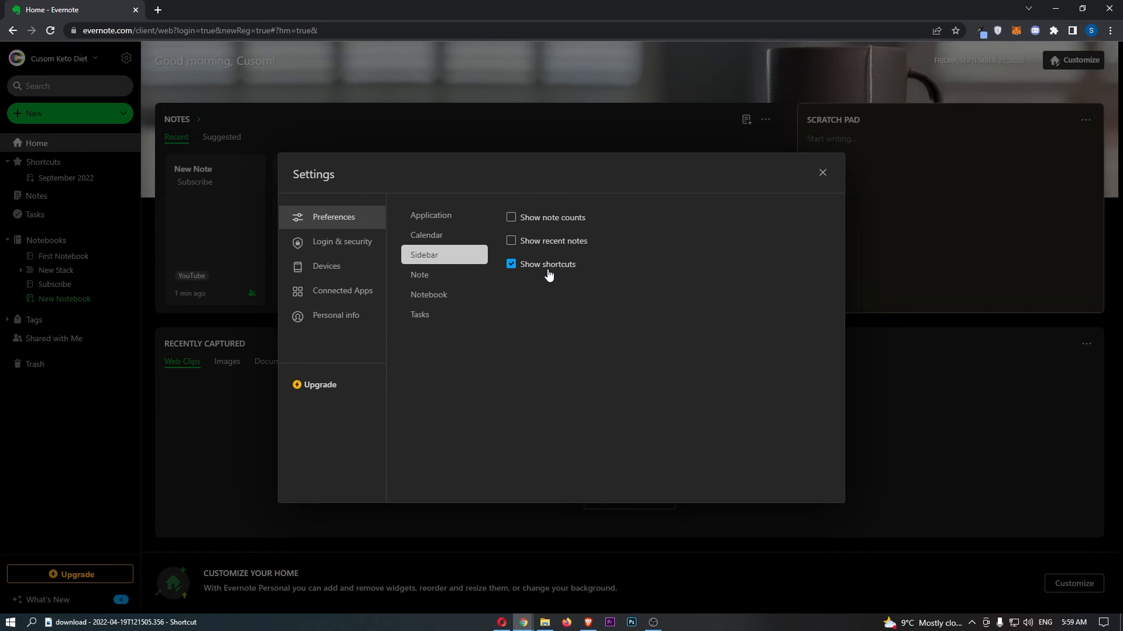
{"action": "mouse_move", "coordinate": [575, 269]}
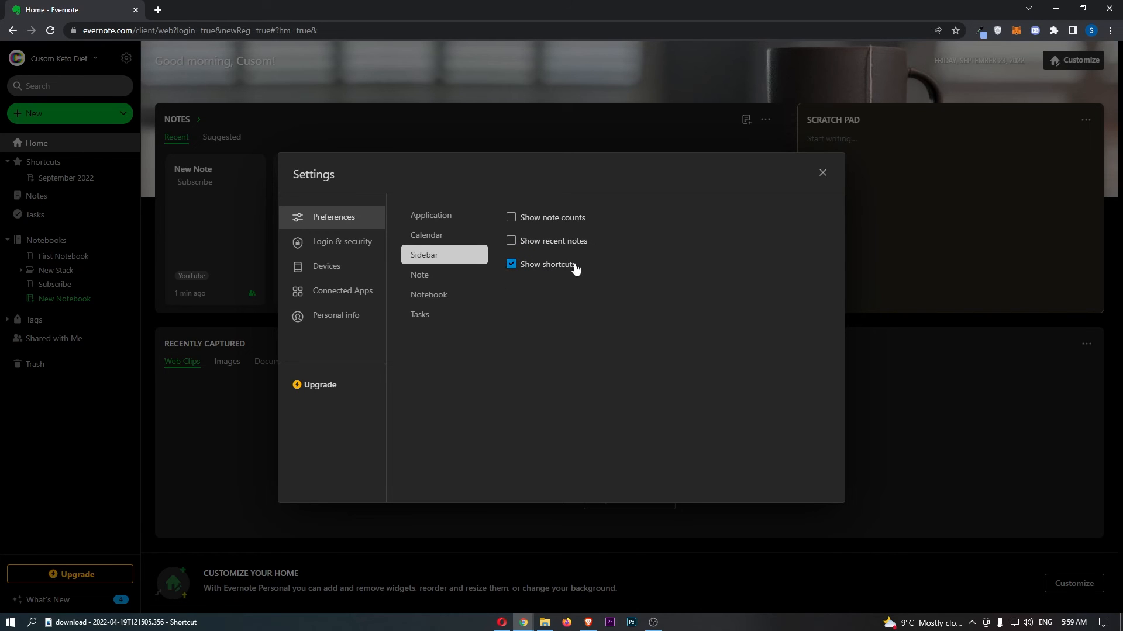
{"action": "left_click", "coordinate": [511, 265]}
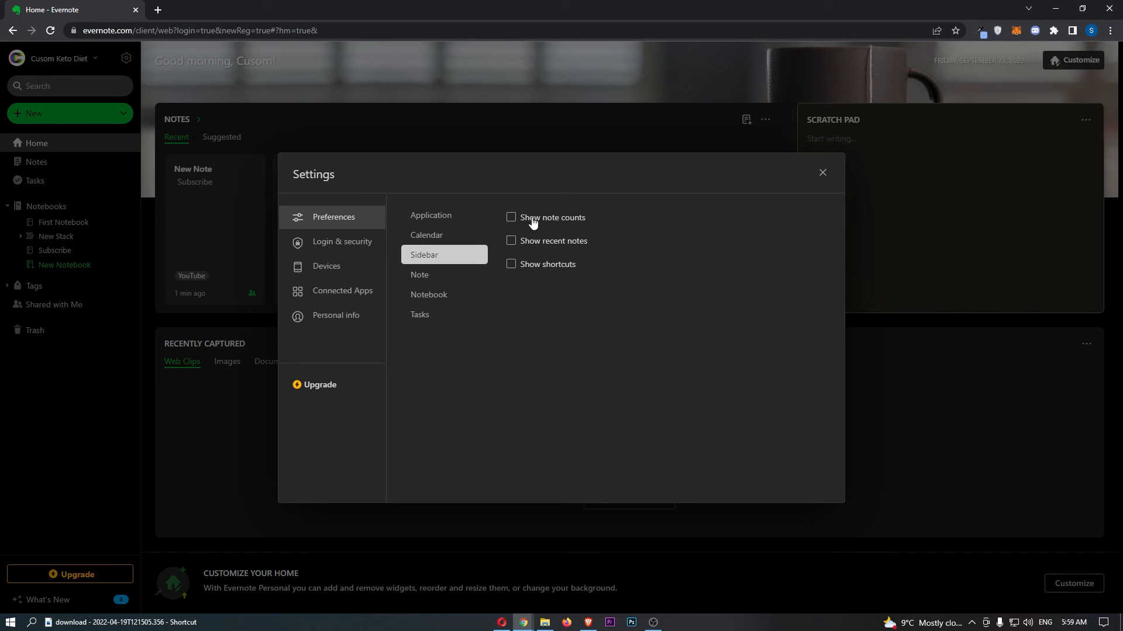
{"action": "left_click", "coordinate": [511, 218]}
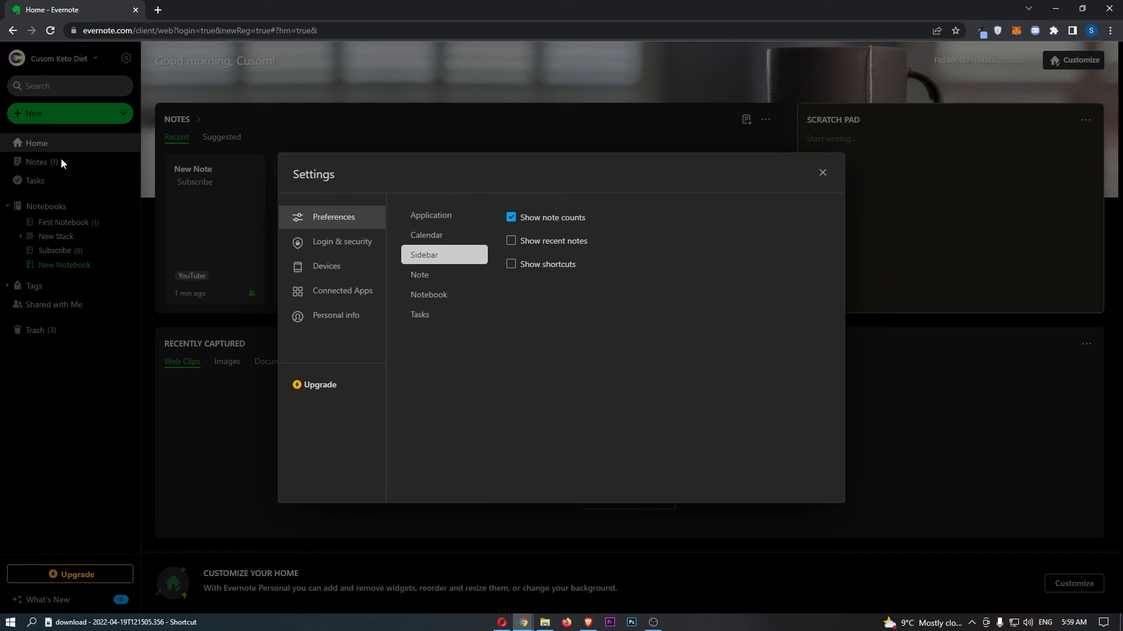
{"action": "mouse_move", "coordinate": [84, 253]}
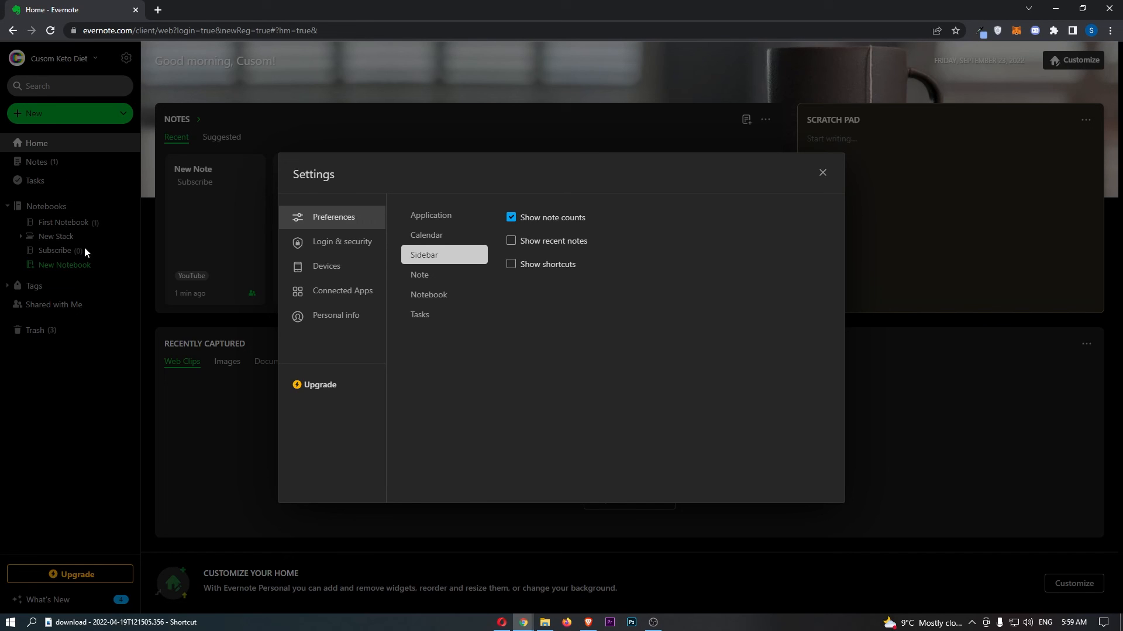
{"action": "mouse_move", "coordinate": [701, 224]}
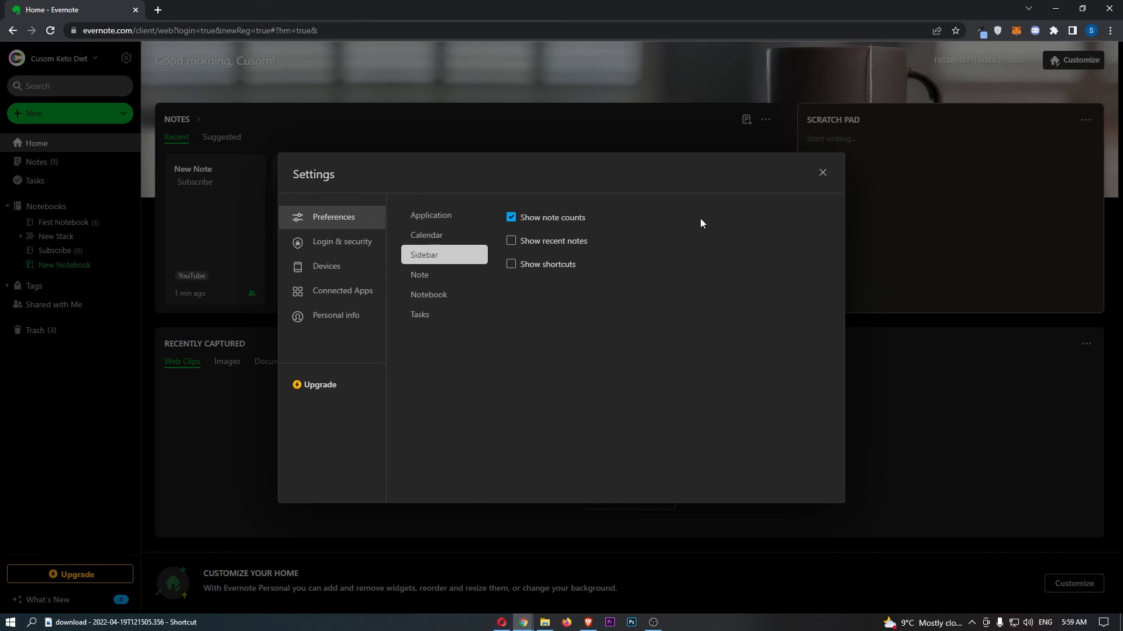